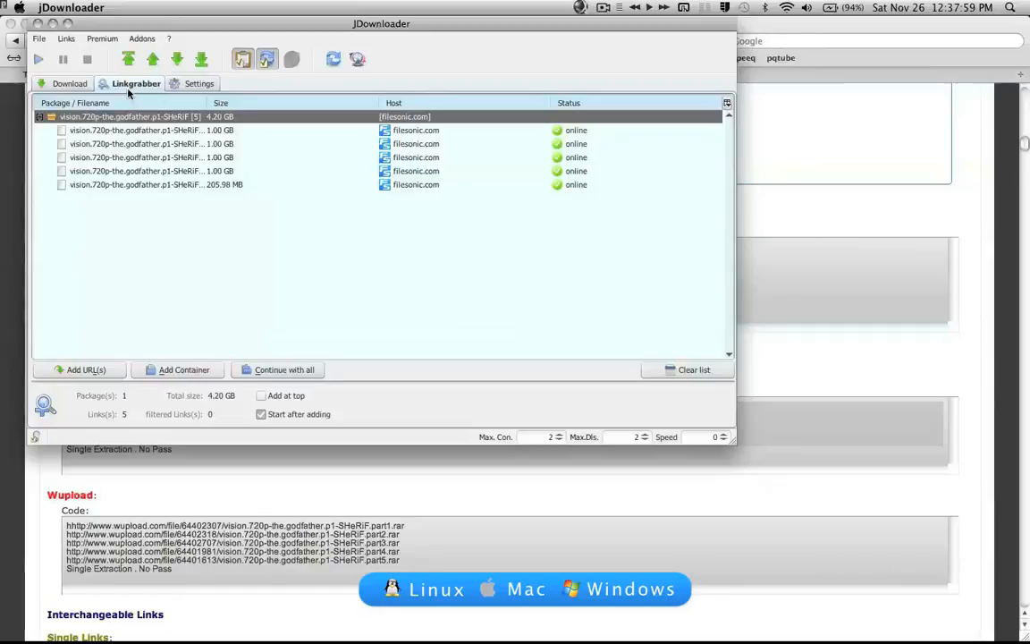
Open the Premium menu to reach Premium Settings
{"action": "left_click", "coordinate": [102, 38]}
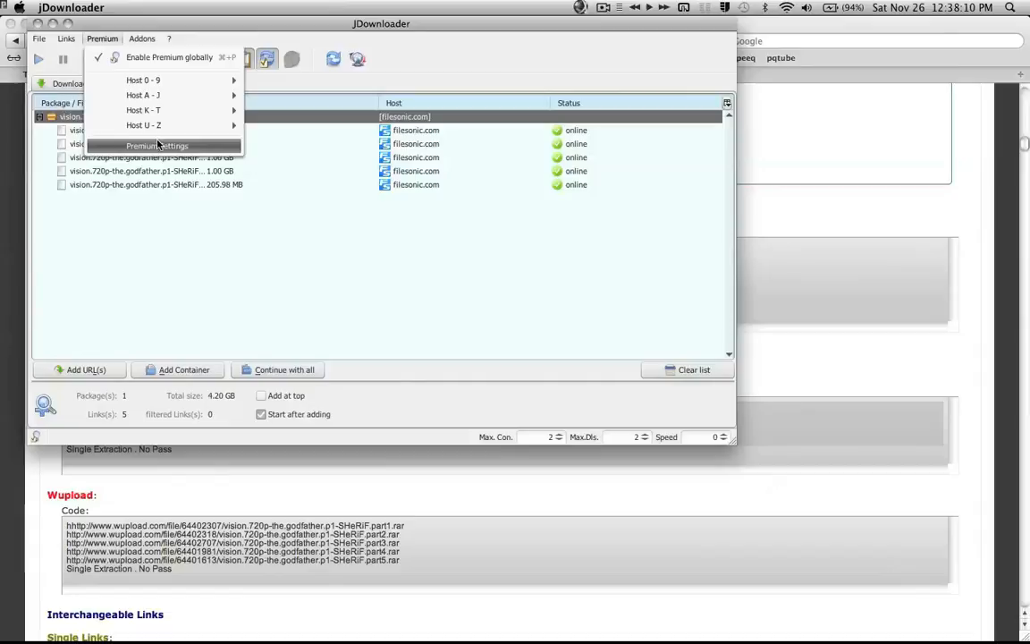
Open Premium Settings and begin adding a new premium account
{"action": "left_click", "coordinate": [158, 146]}
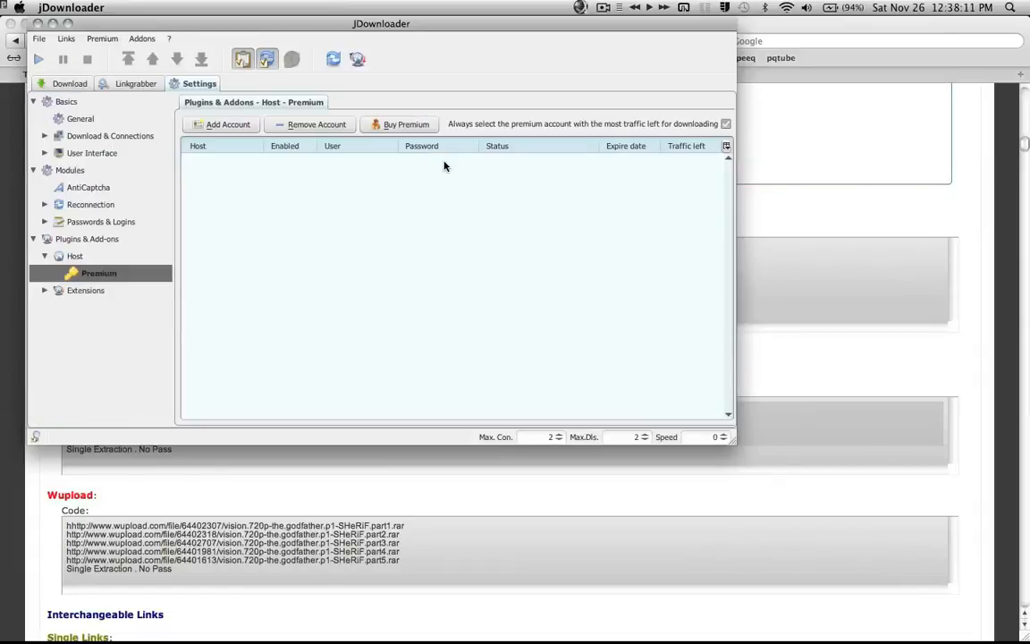
{"action": "mouse_move", "coordinate": [261, 171]}
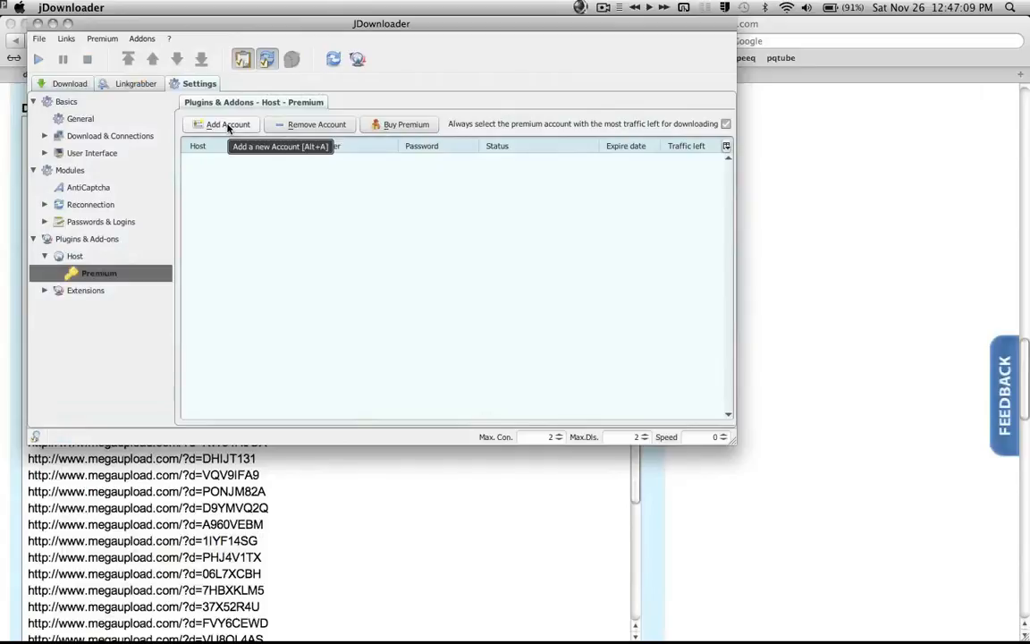
{"action": "left_click", "coordinate": [221, 124]}
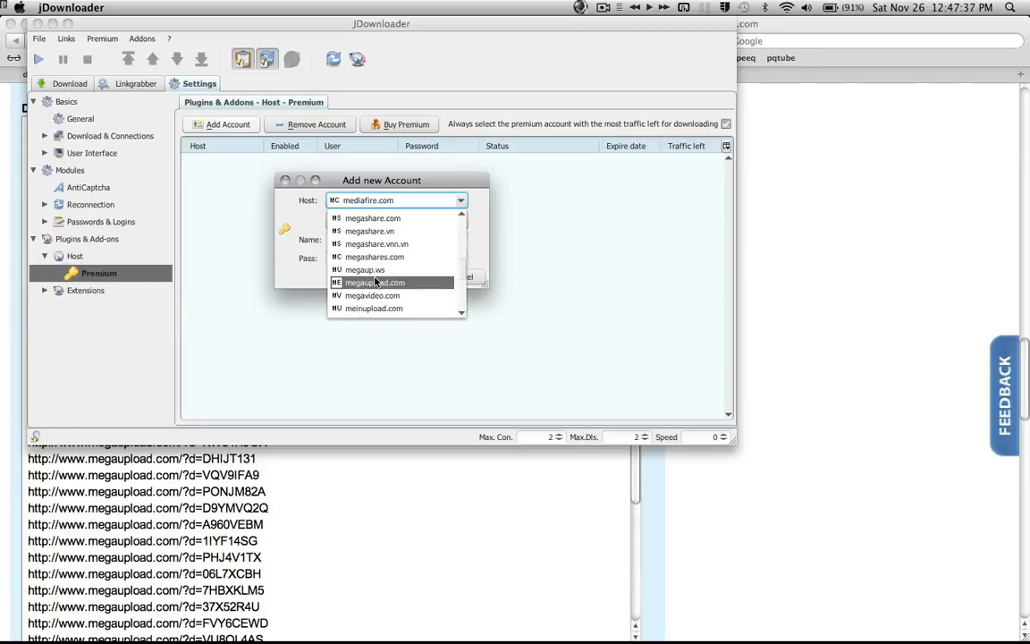
Add a megaupload.com account named 'cookie' and confirm it
{"action": "left_click", "coordinate": [375, 282]}
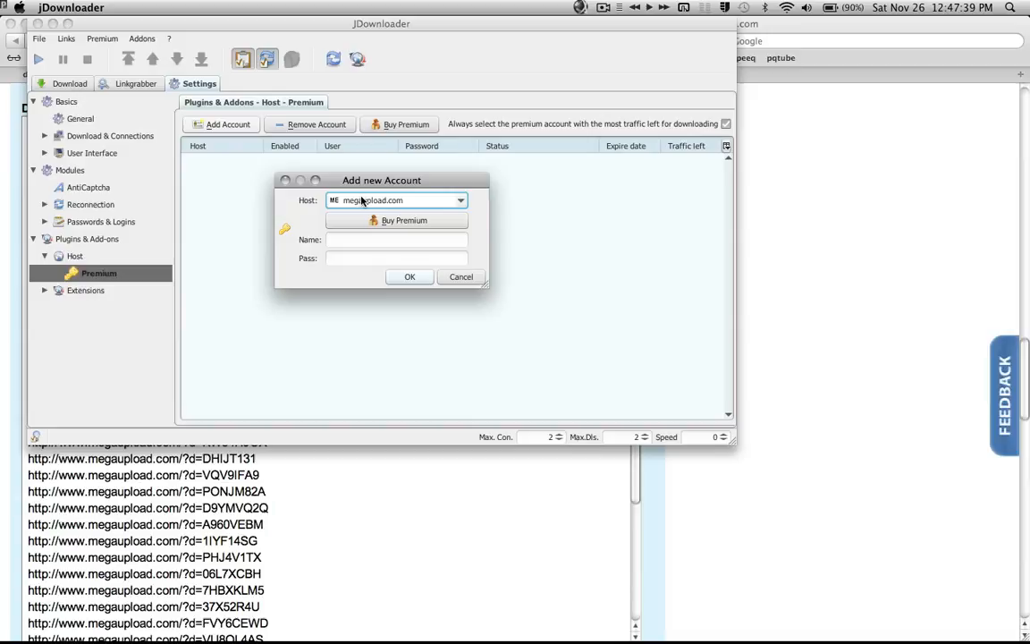
{"action": "left_click", "coordinate": [396, 239]}
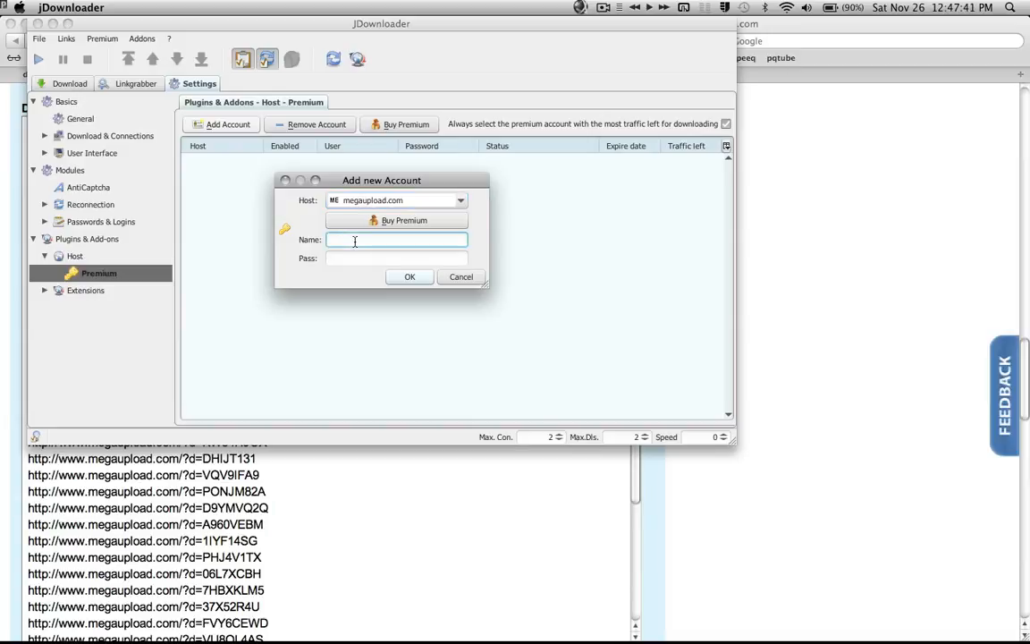
{"action": "type", "text": "cookie"}
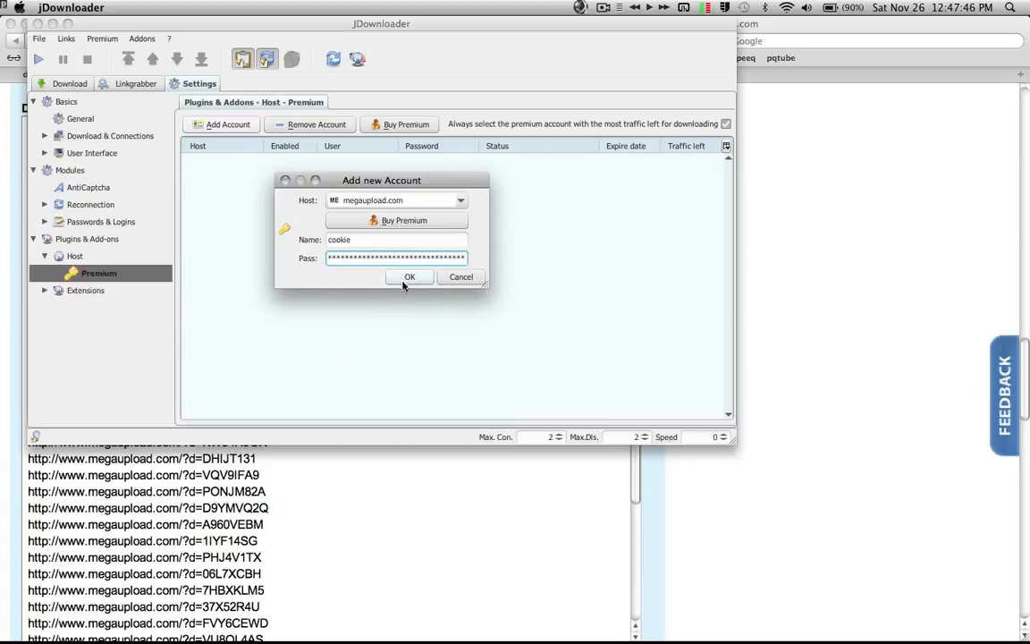
{"action": "left_click", "coordinate": [409, 276]}
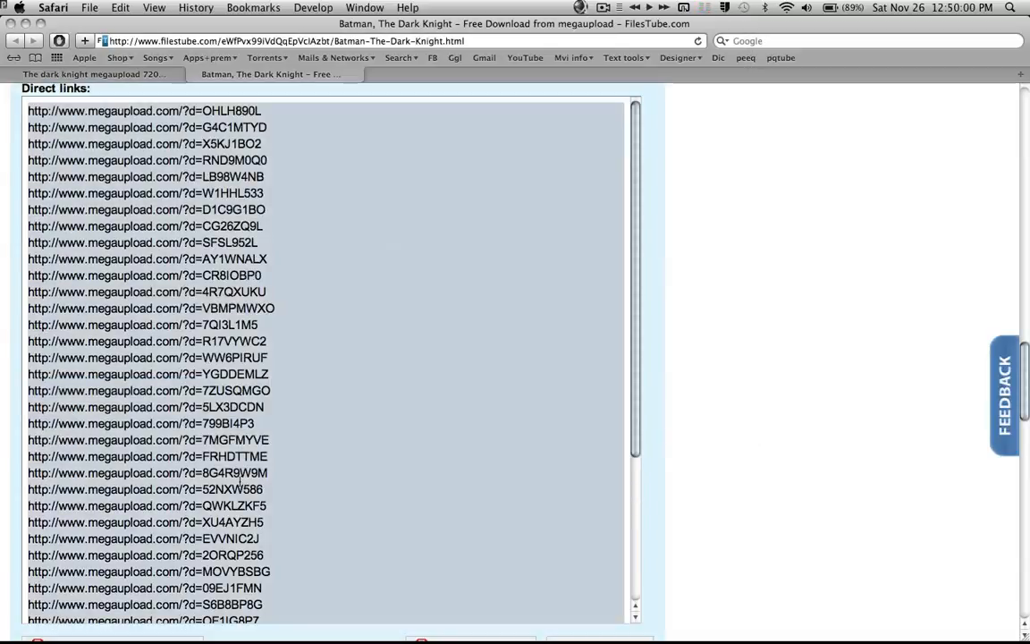
{"action": "mouse_move", "coordinate": [320, 520]}
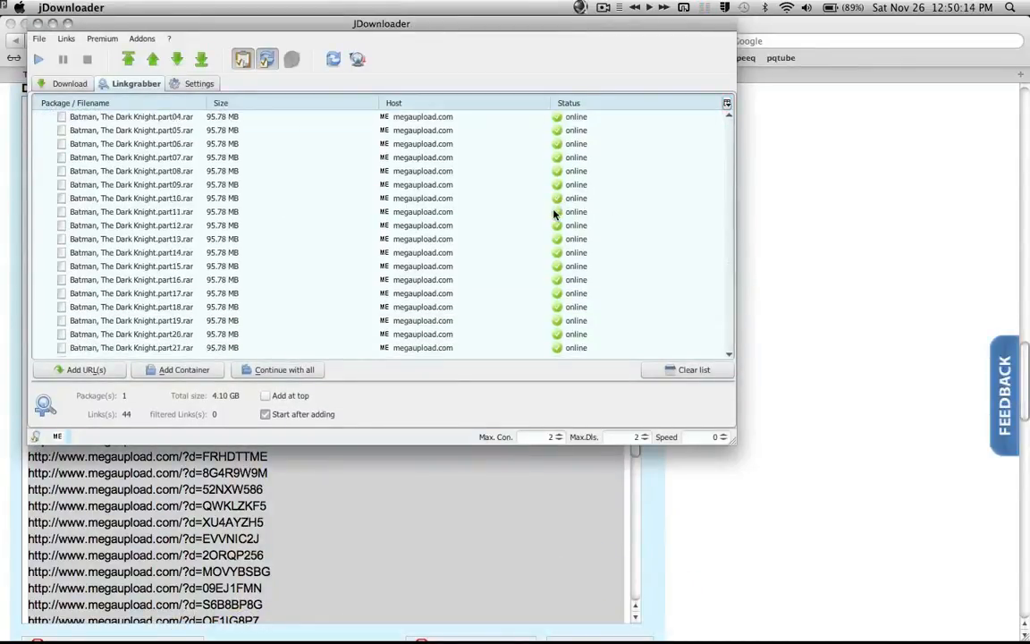
Send the Batman, The Dark Knight package to downloads and expand its 44 parts
{"action": "left_click", "coordinate": [284, 369]}
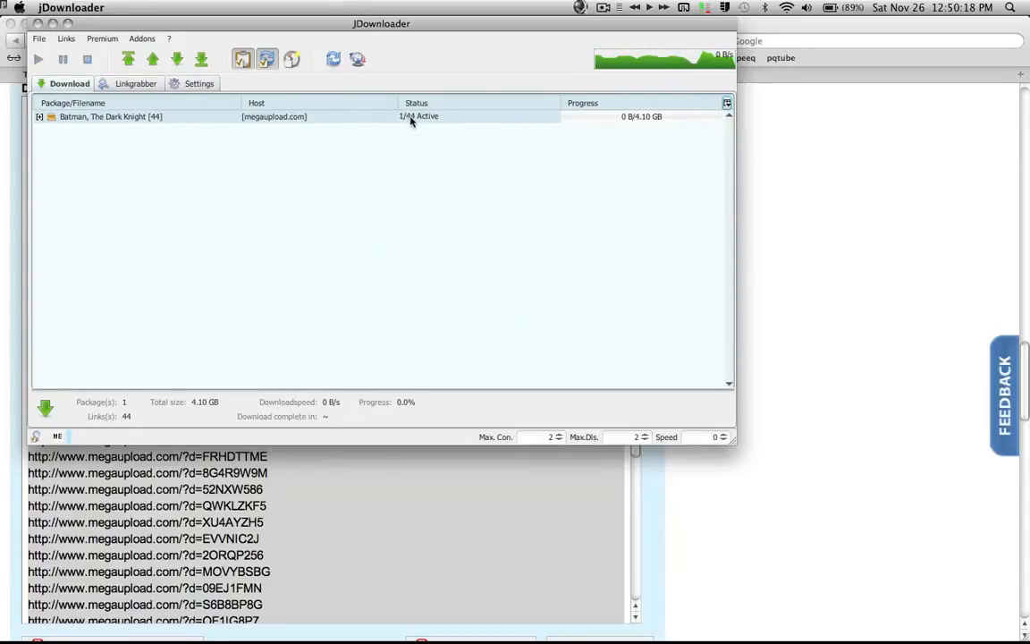
{"action": "left_click", "coordinate": [40, 116]}
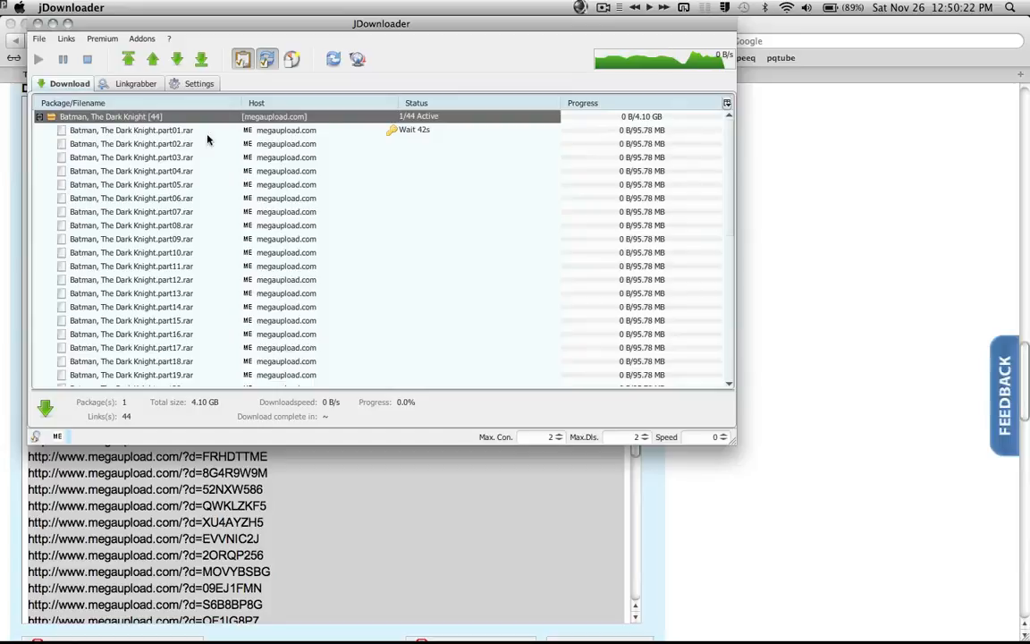